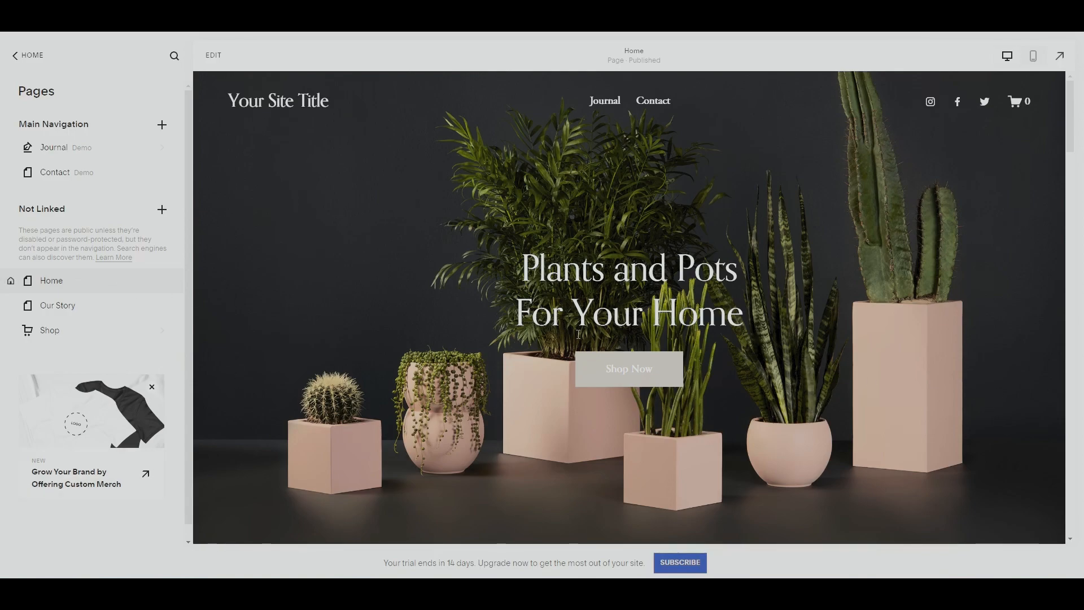
Navigate to the Shop page and open the Lily product page.
click(50, 329)
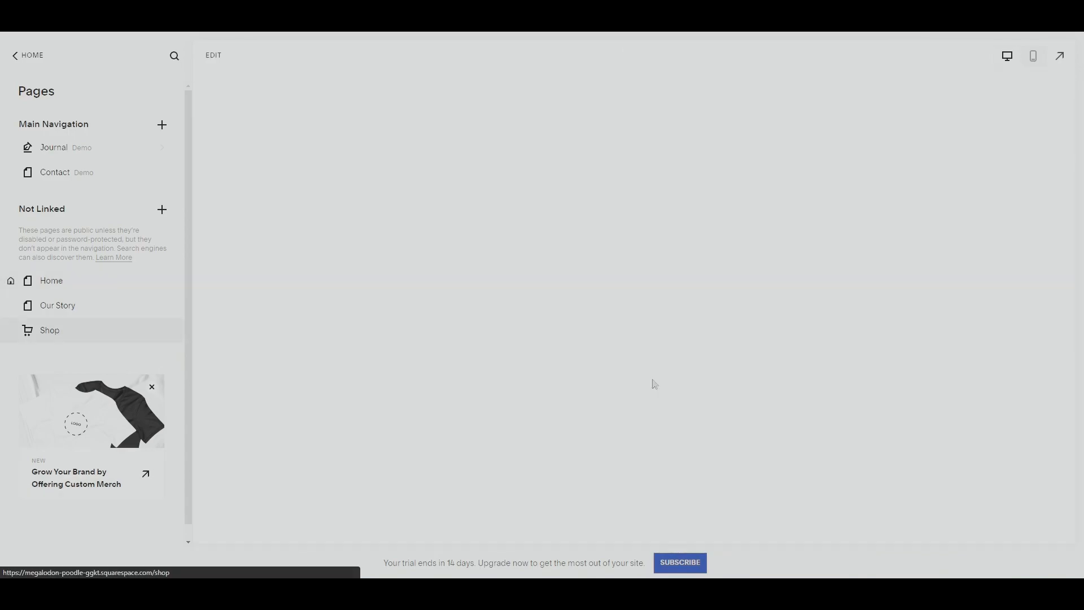
click(50, 329)
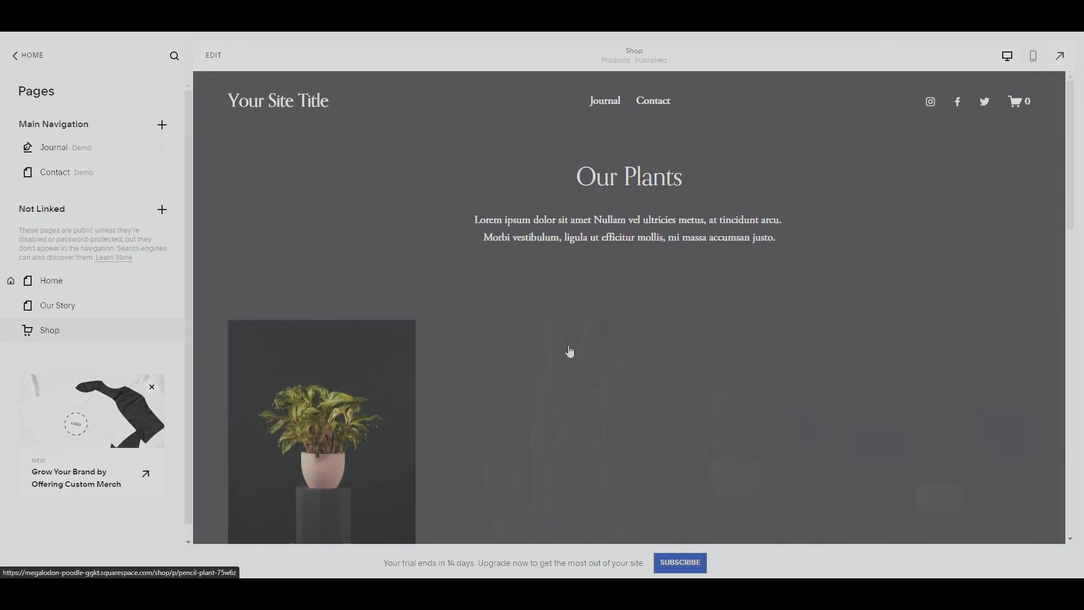
scroll(down, 3)
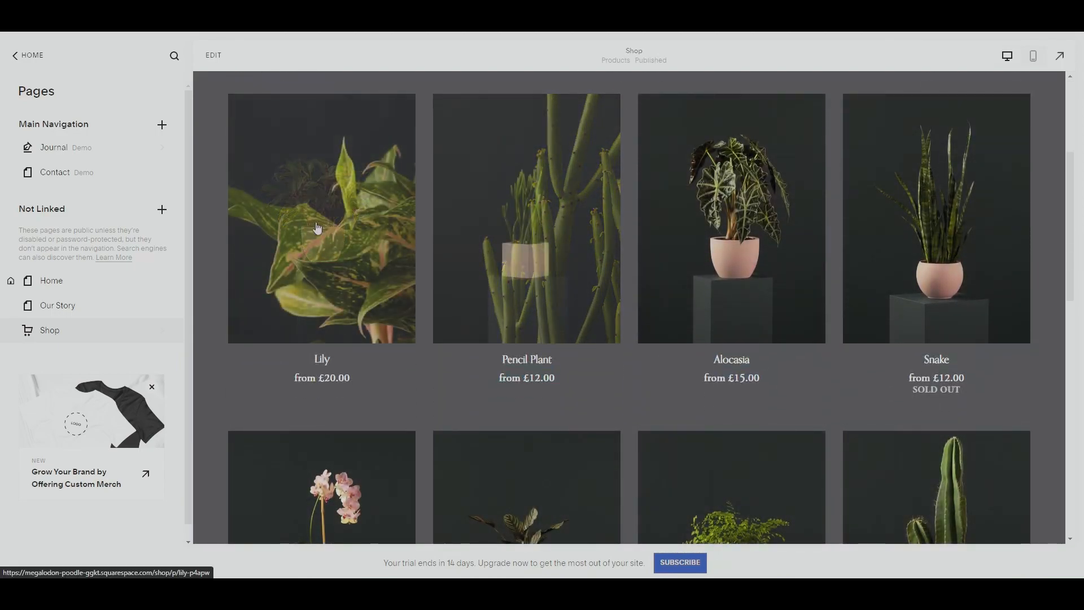
click(320, 218)
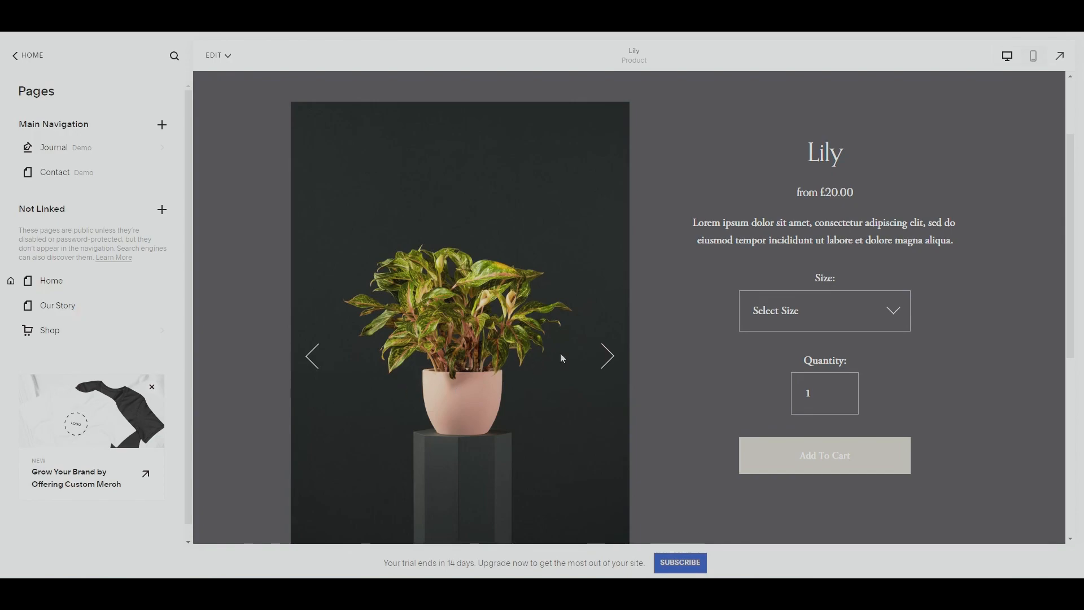
mouse_move(781, 347)
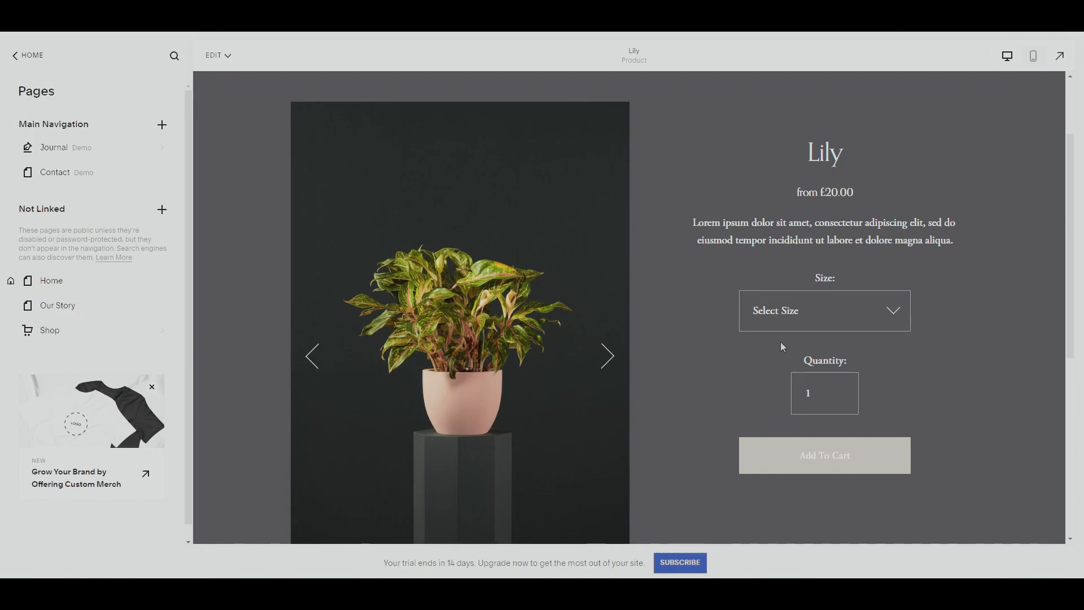
mouse_move(573, 223)
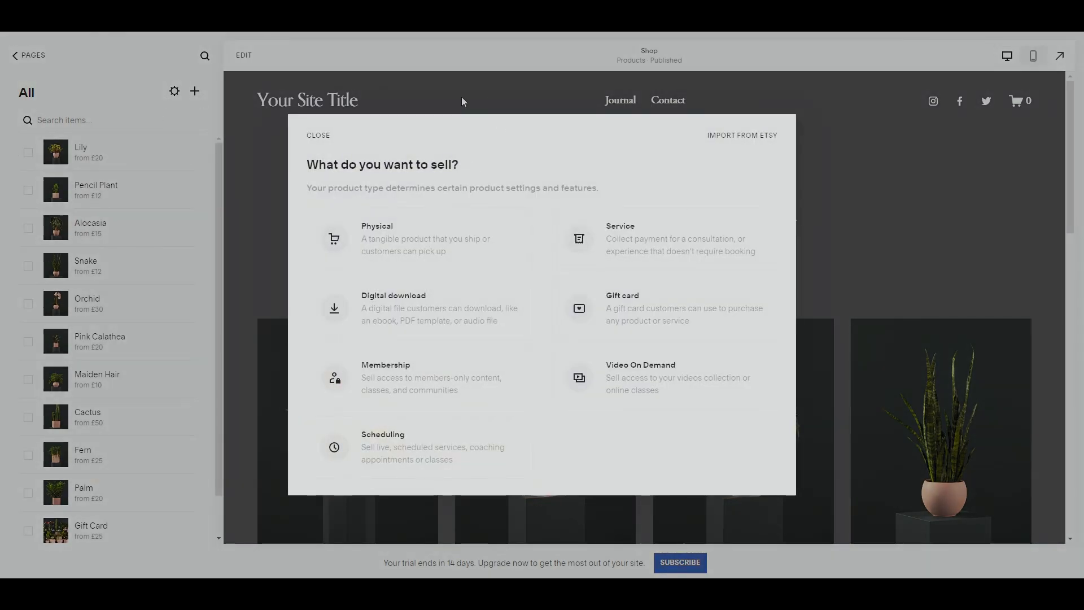
Dismiss the 'What do you want to sell?' prompt and scroll to Lily in the product list.
click(318, 135)
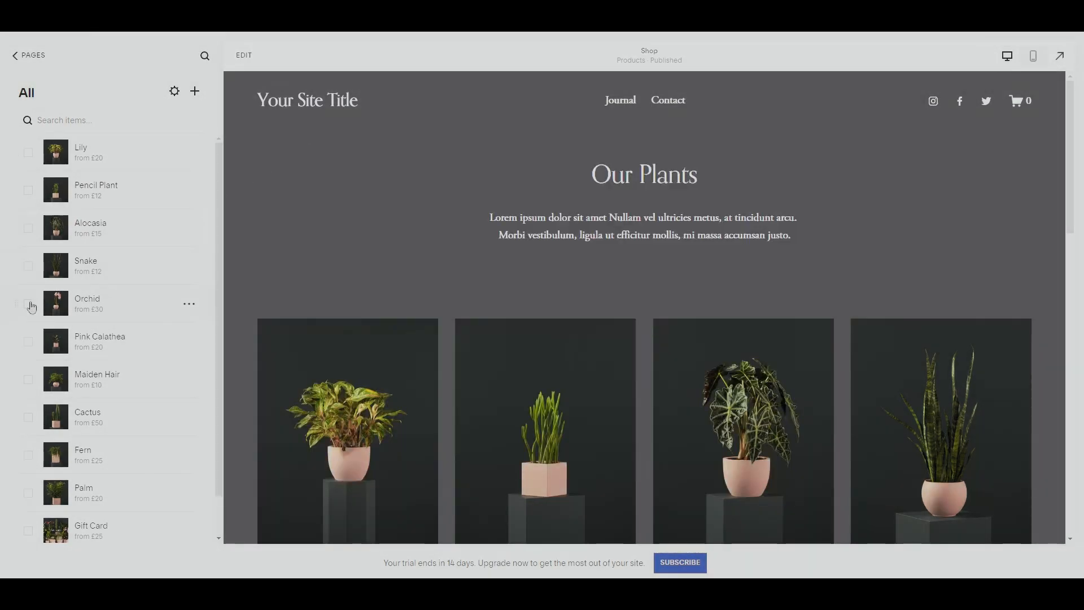
scroll(down, 3)
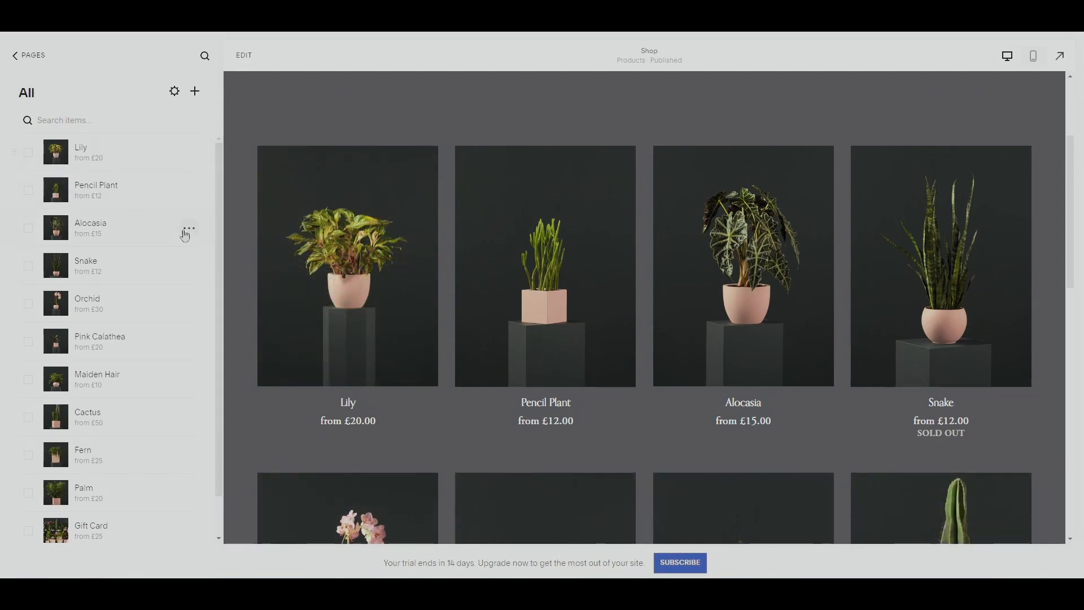
mouse_move(193, 157)
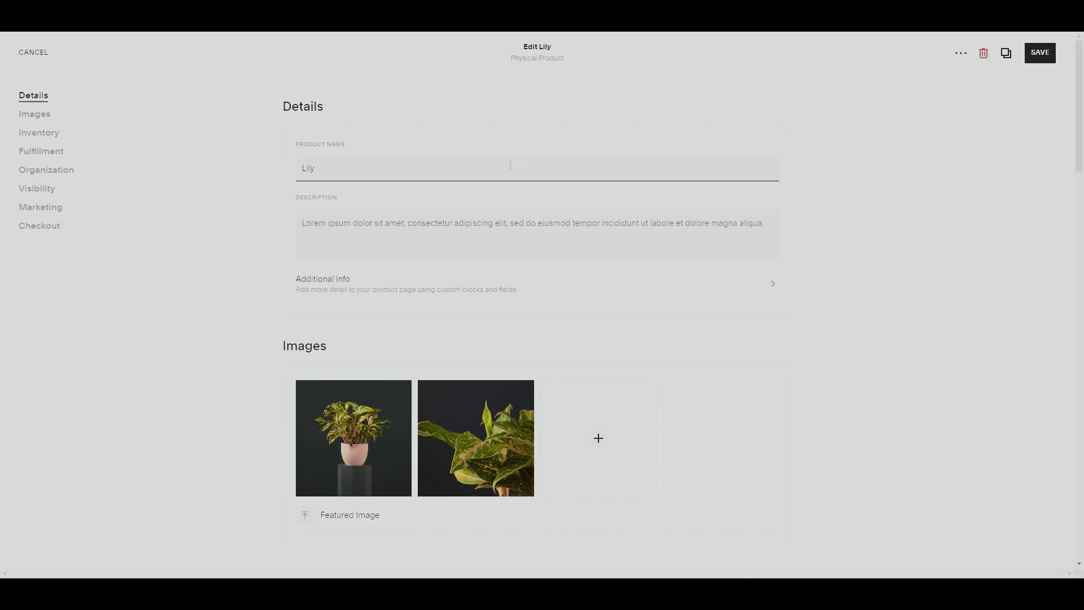
Prefix the product name and description with 'Pre-Order ***'.
text(F)
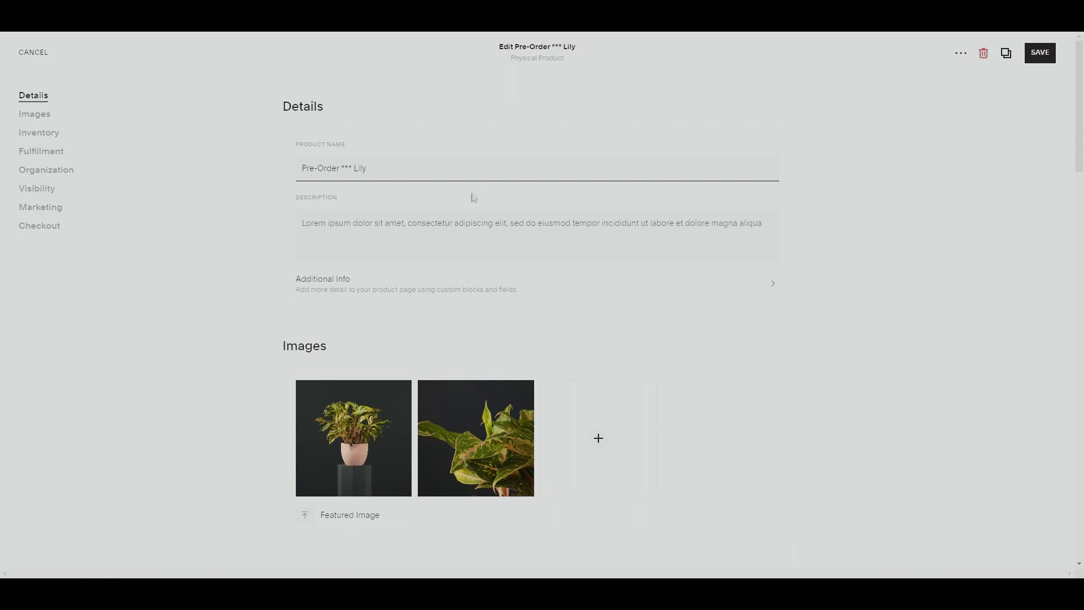
mouse_move(348, 183)
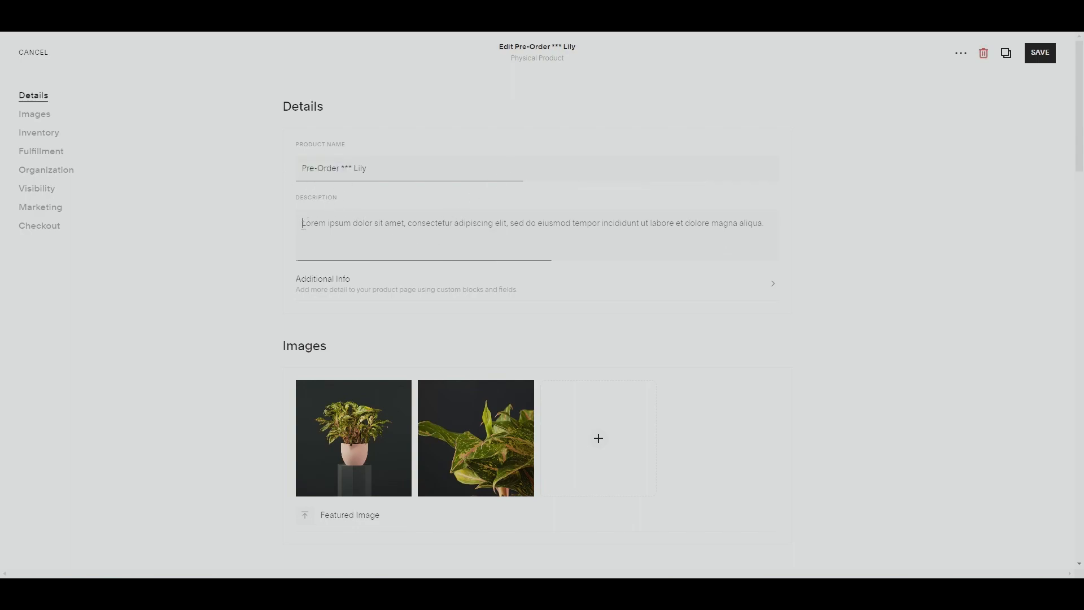
text(Pre-Order ***)
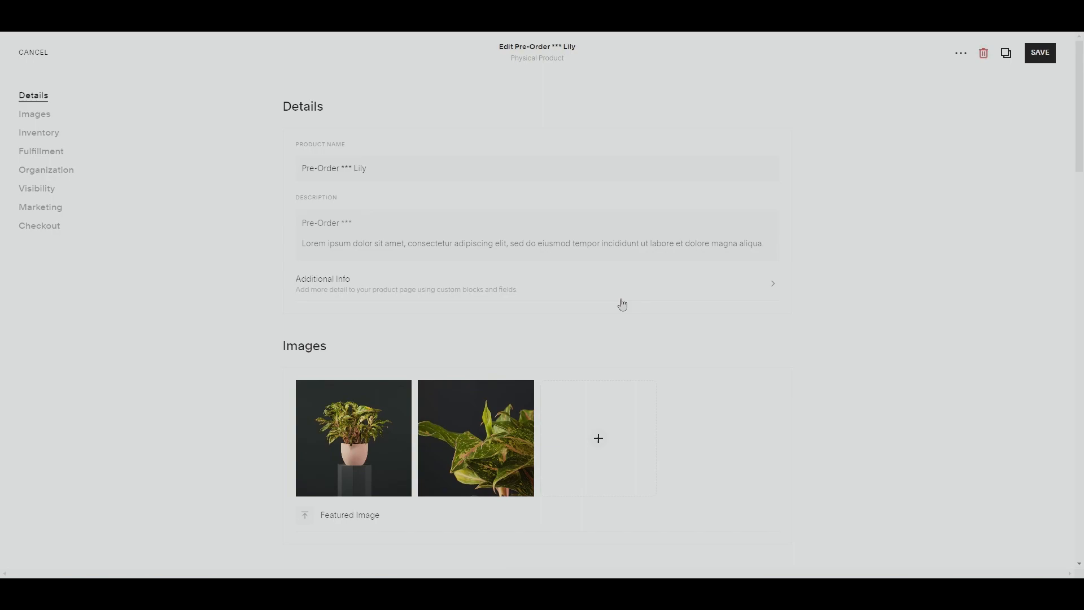
mouse_move(618, 292)
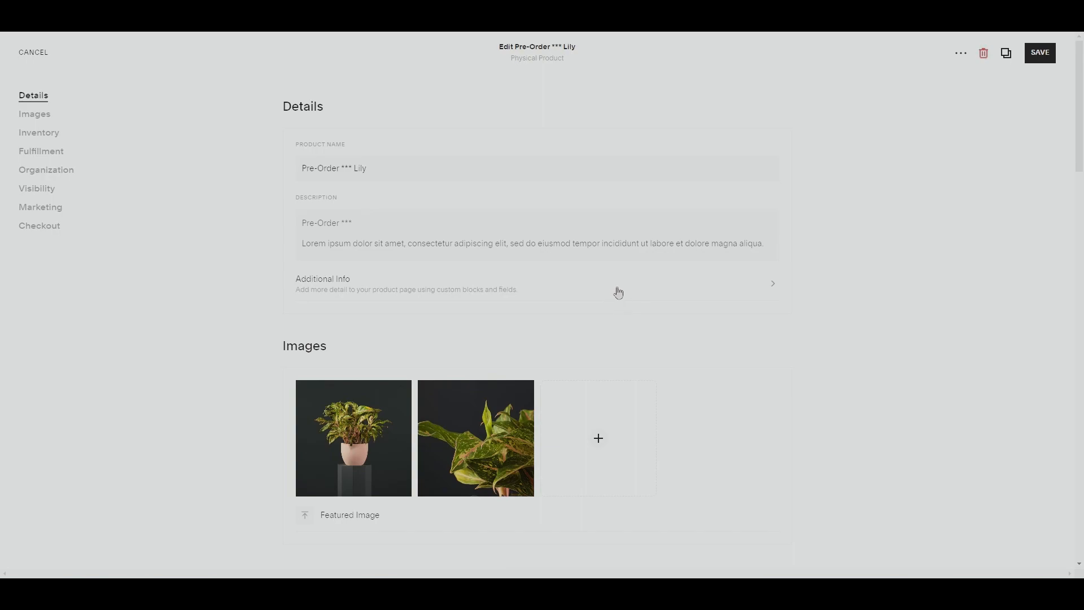
scroll(down, 3)
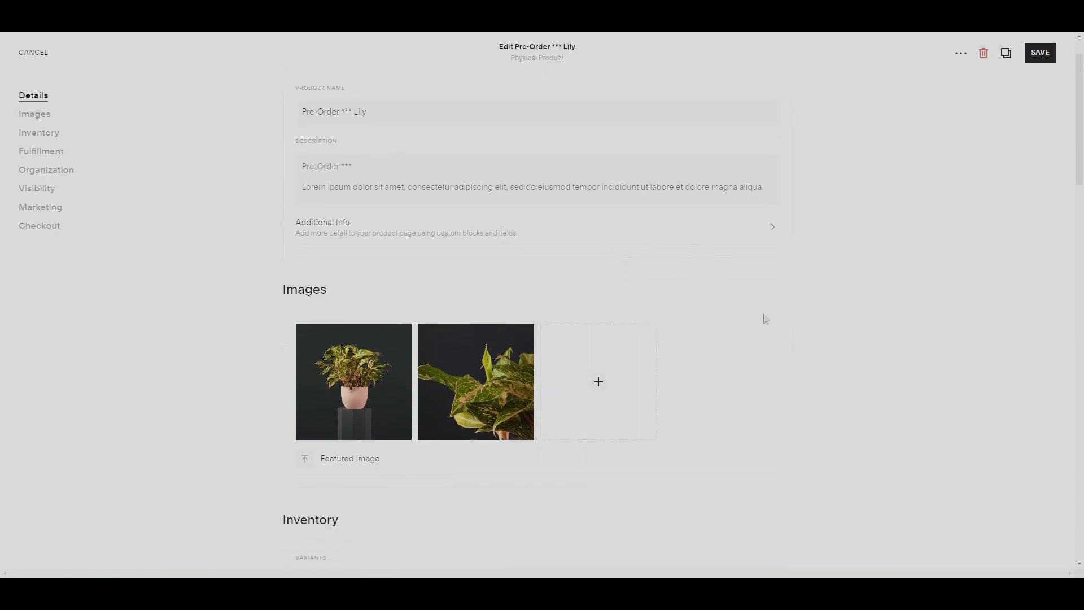
mouse_move(751, 290)
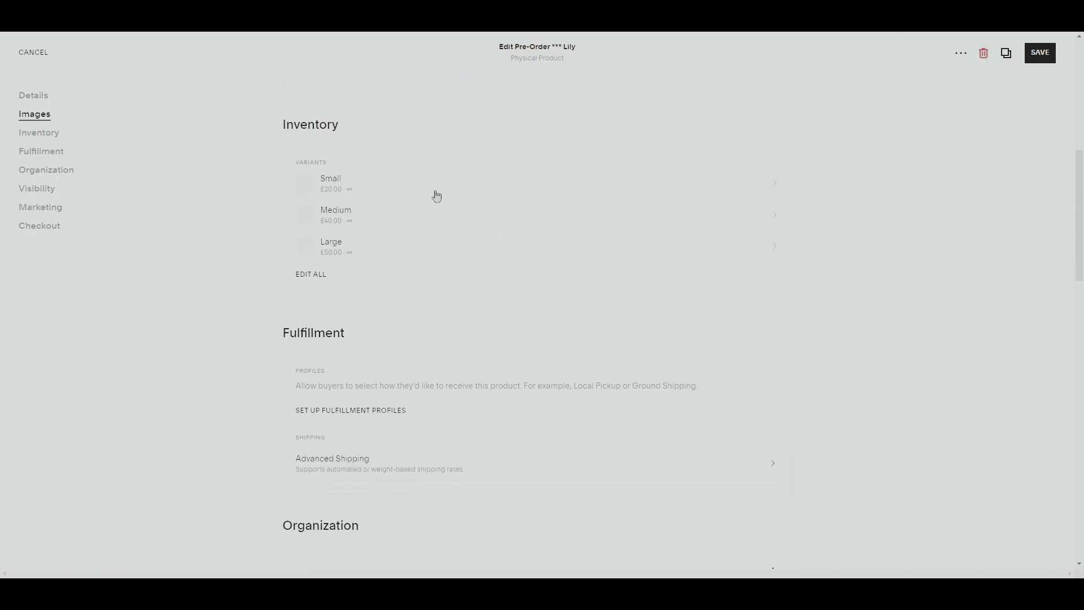
mouse_move(397, 191)
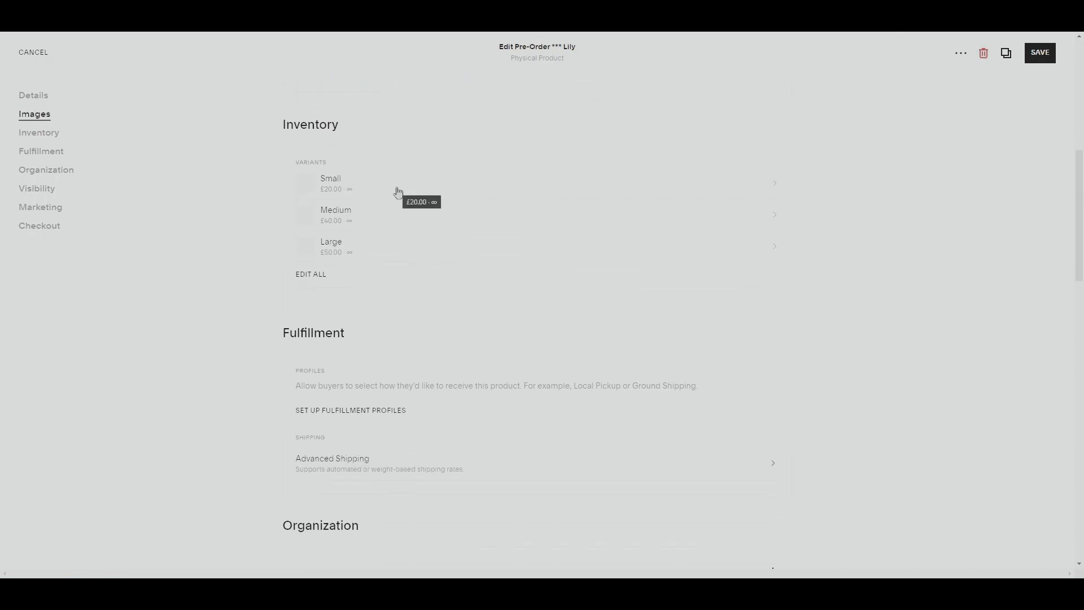
click(311, 274)
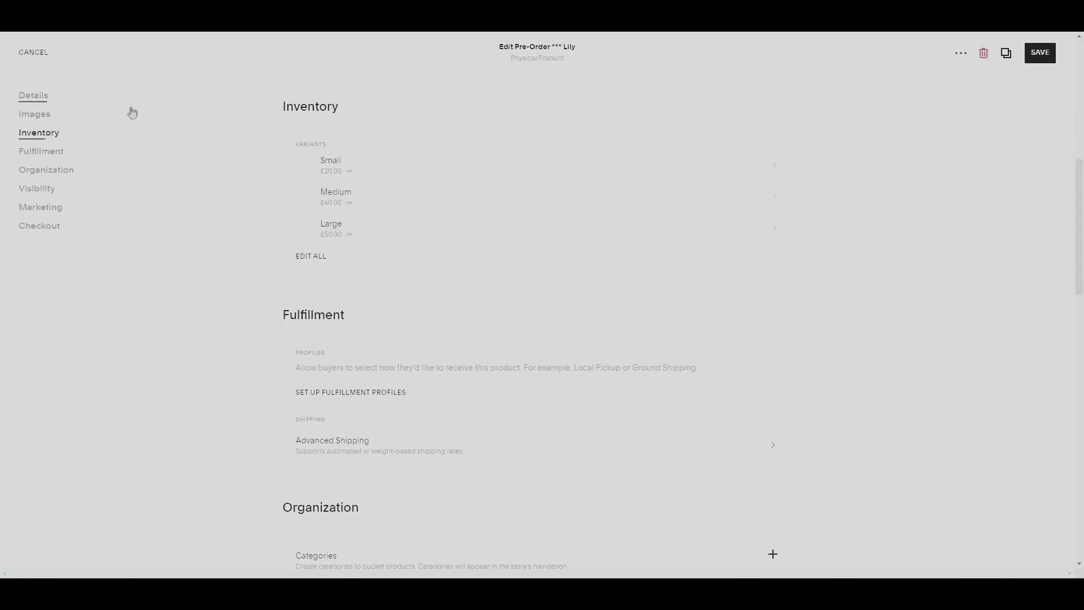
Add a 'Pre-Order' tag under Organization, then scroll to Checkout.
scroll(down, 3)
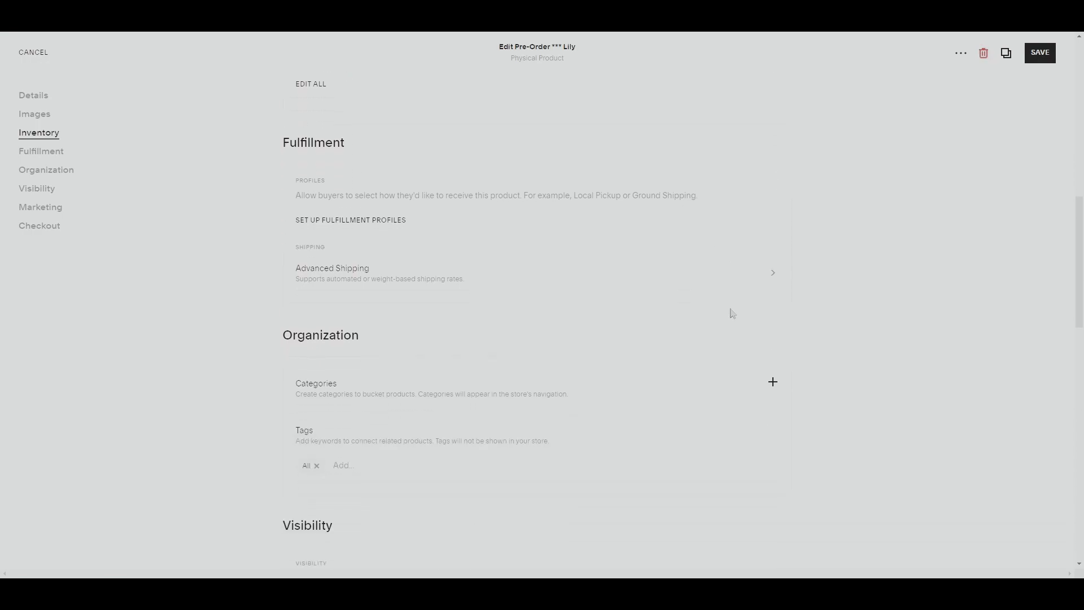
scroll(down, 3)
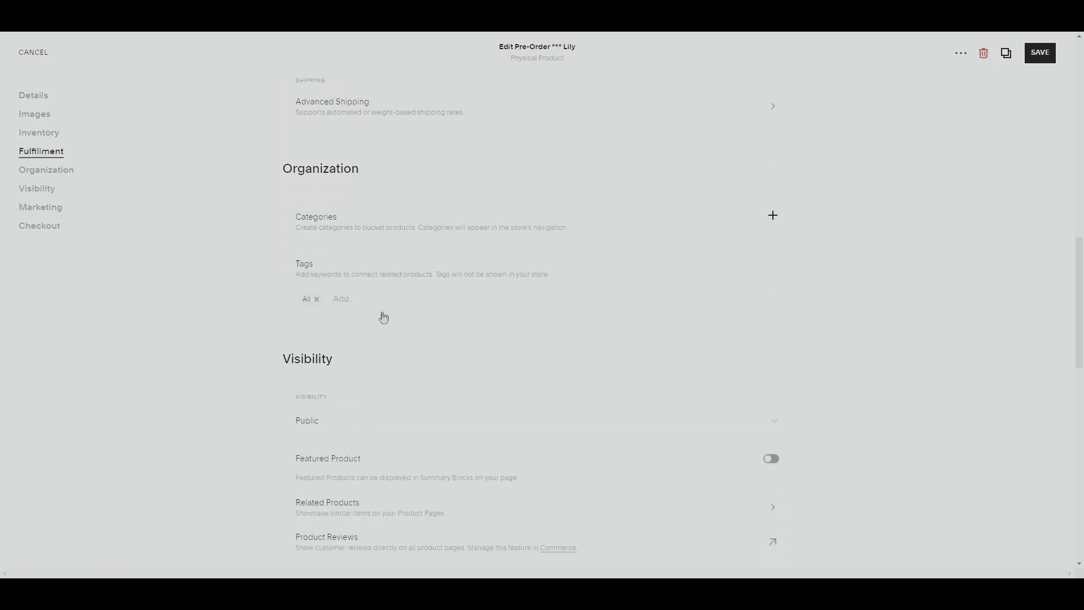
click(344, 299)
text(Pre-Orde)
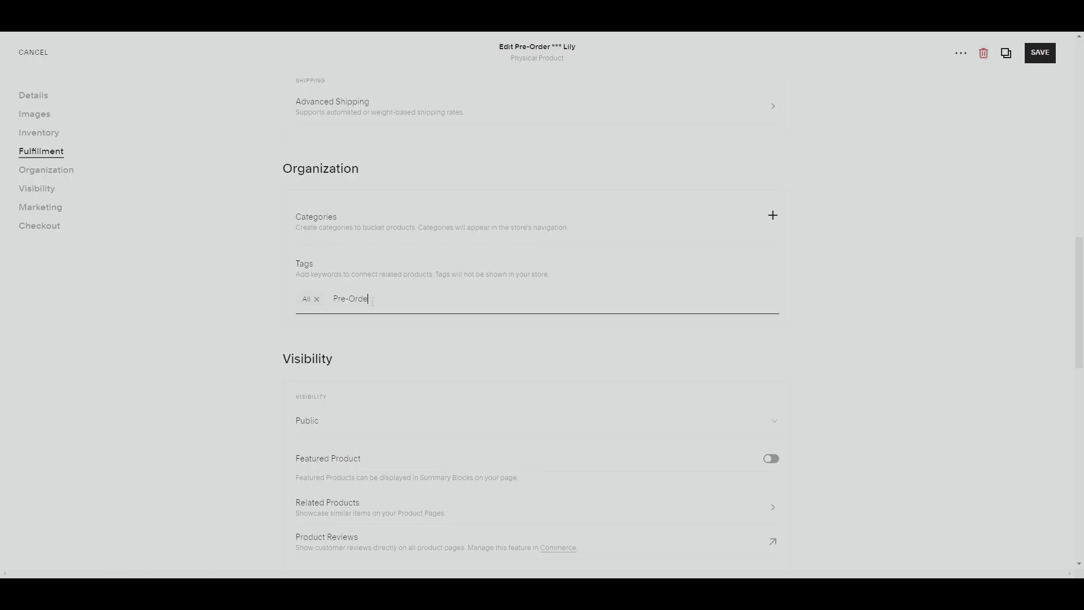
key(Enter)
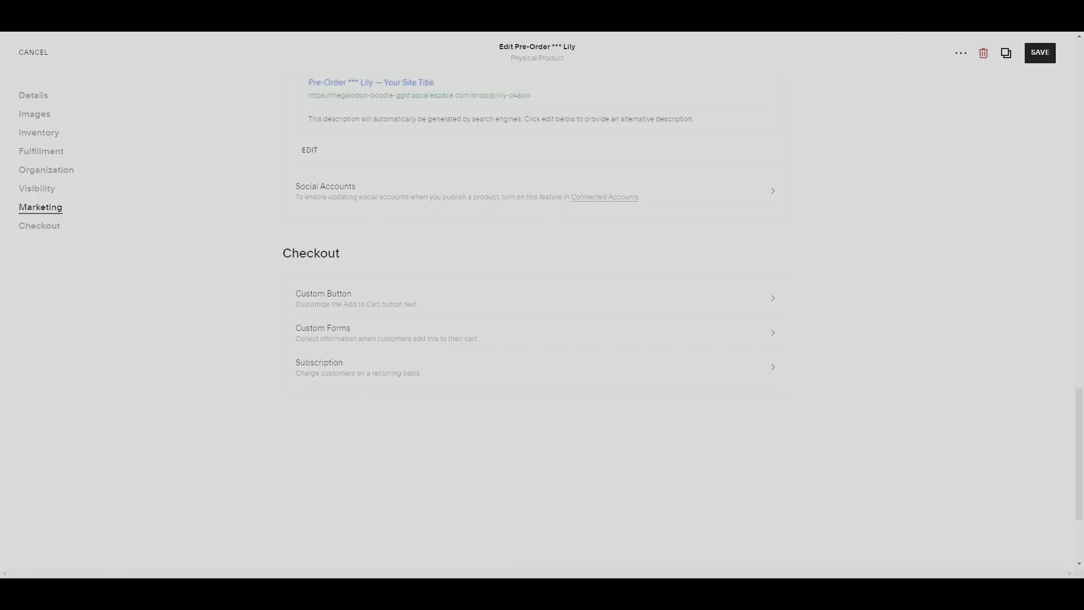
mouse_move(982, 423)
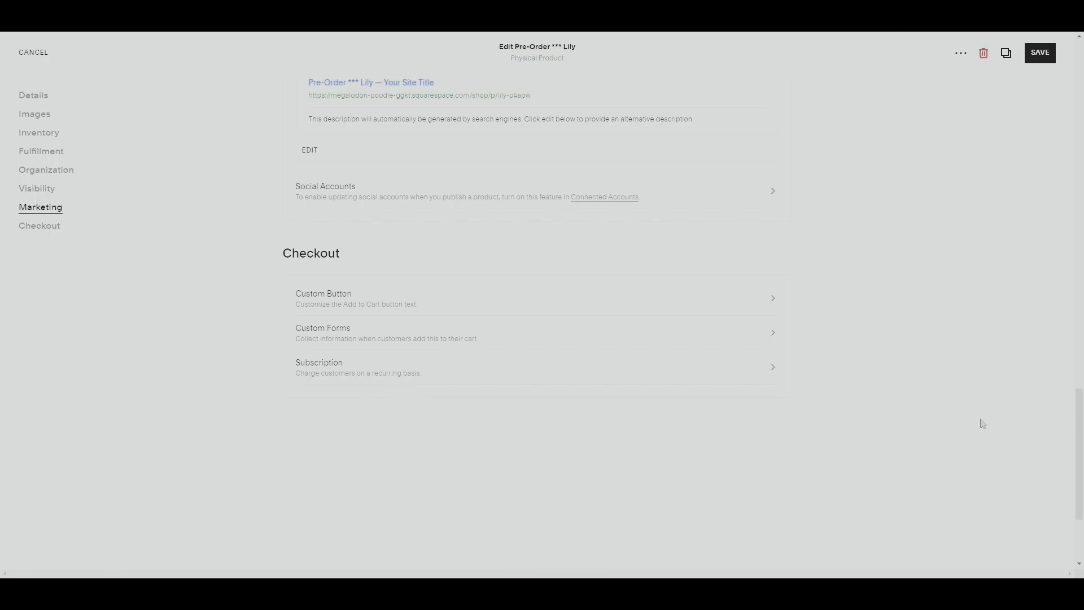
mouse_move(828, 378)
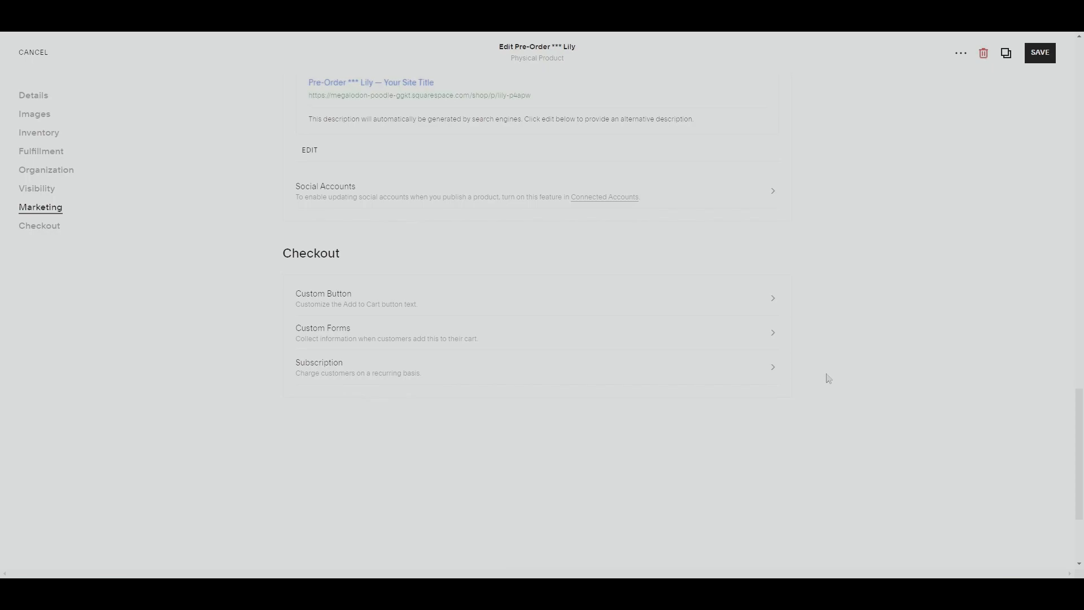
mouse_move(354, 299)
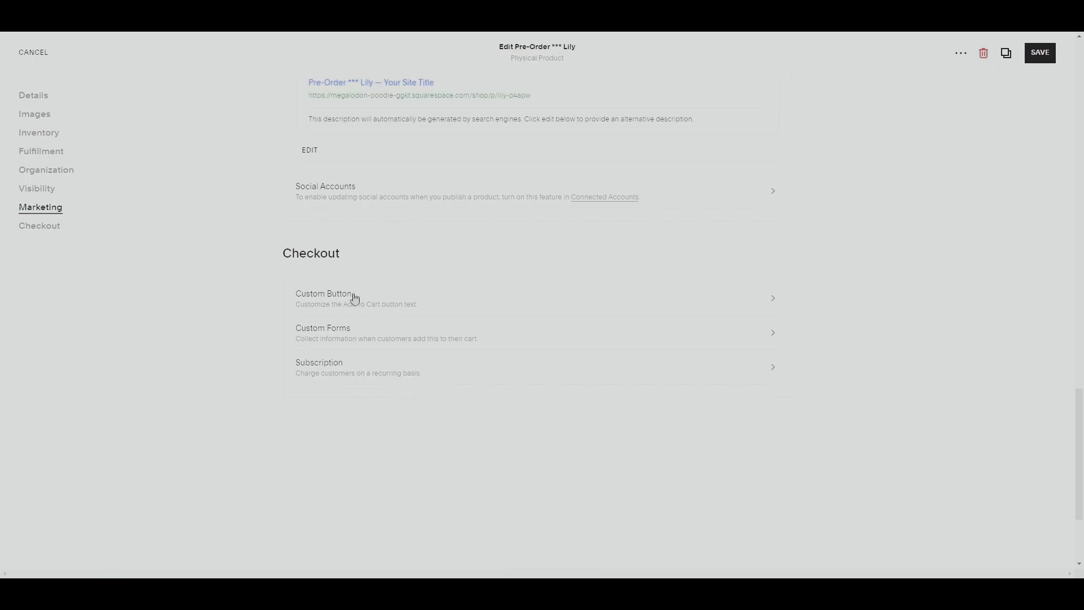
Enable a custom button label set to 'Pre-Order' and apply it.
click(323, 298)
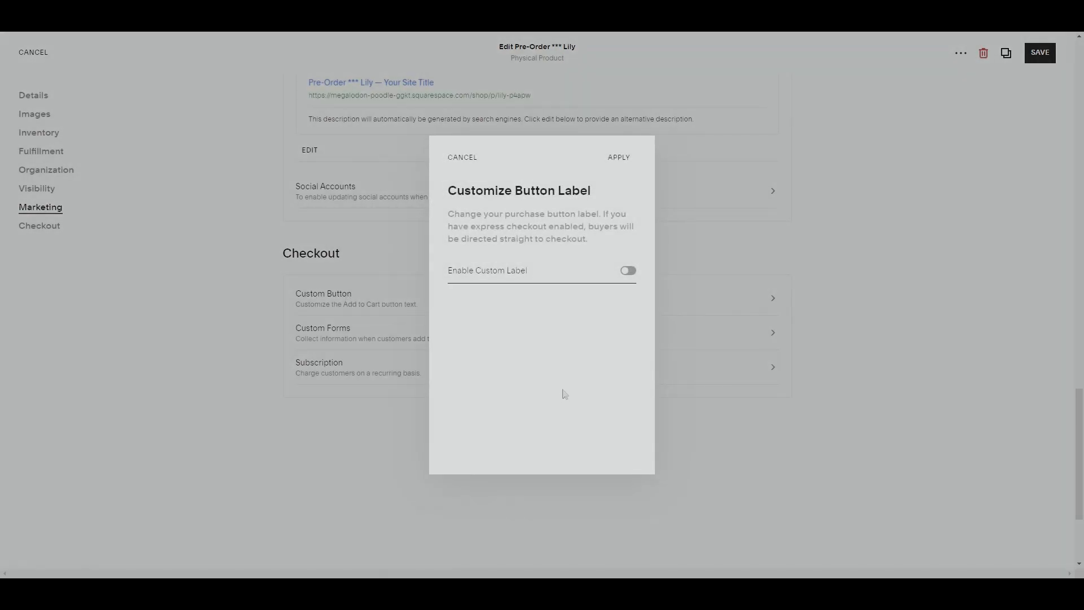
click(626, 270)
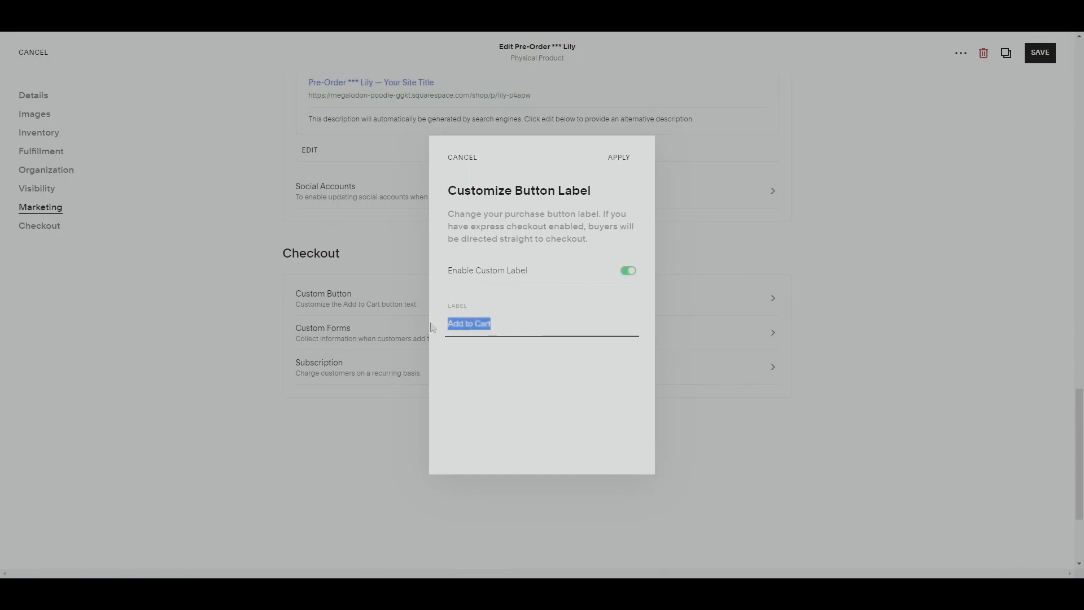
text(Pre-Order)
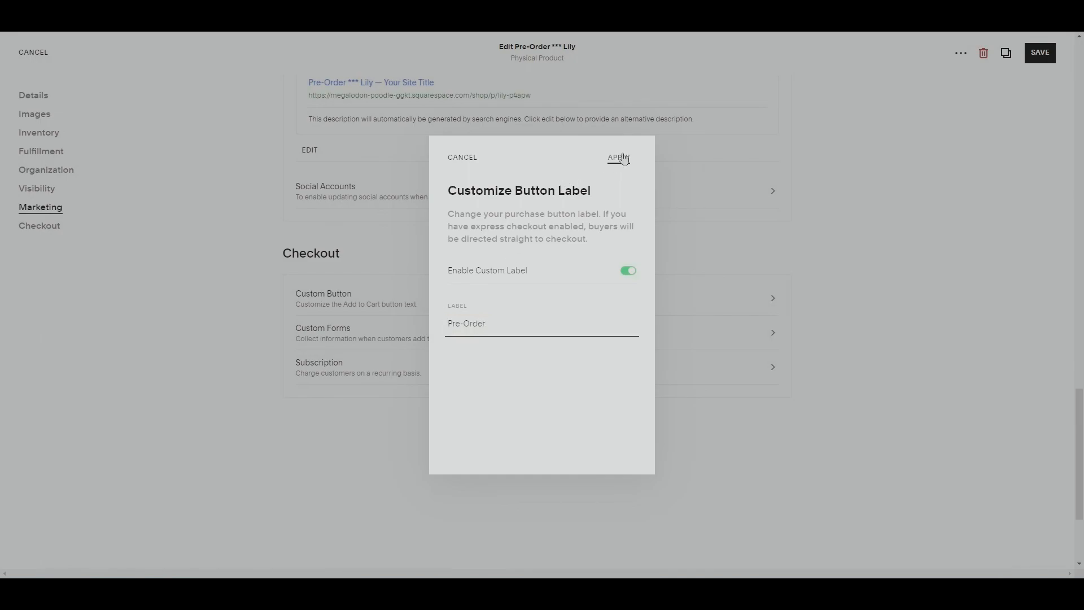
click(616, 157)
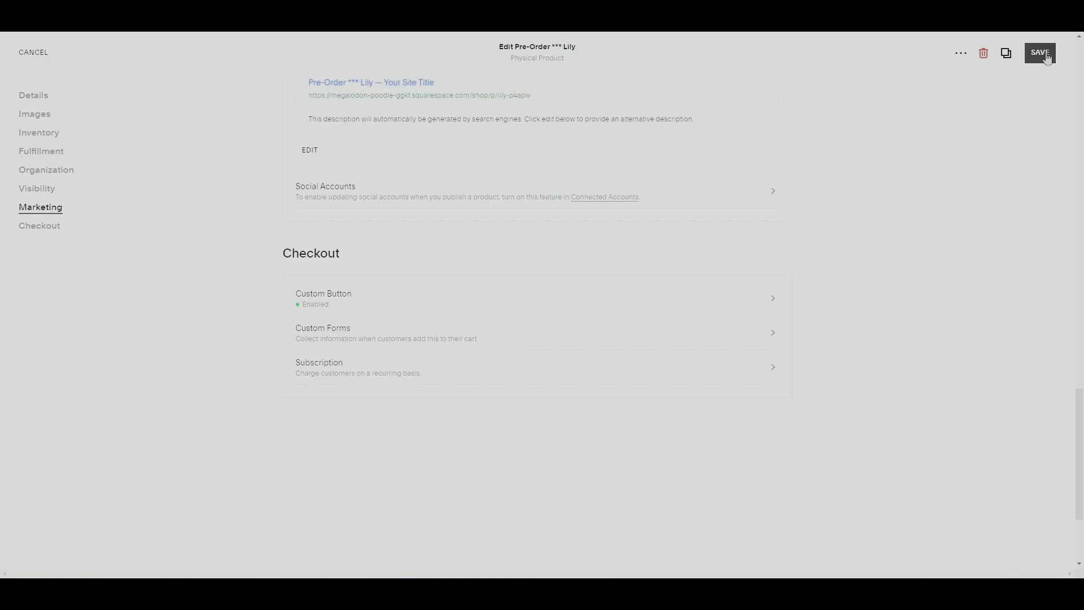
Save the product and open the Pre-Order *** Lily page in the shop.
click(1038, 52)
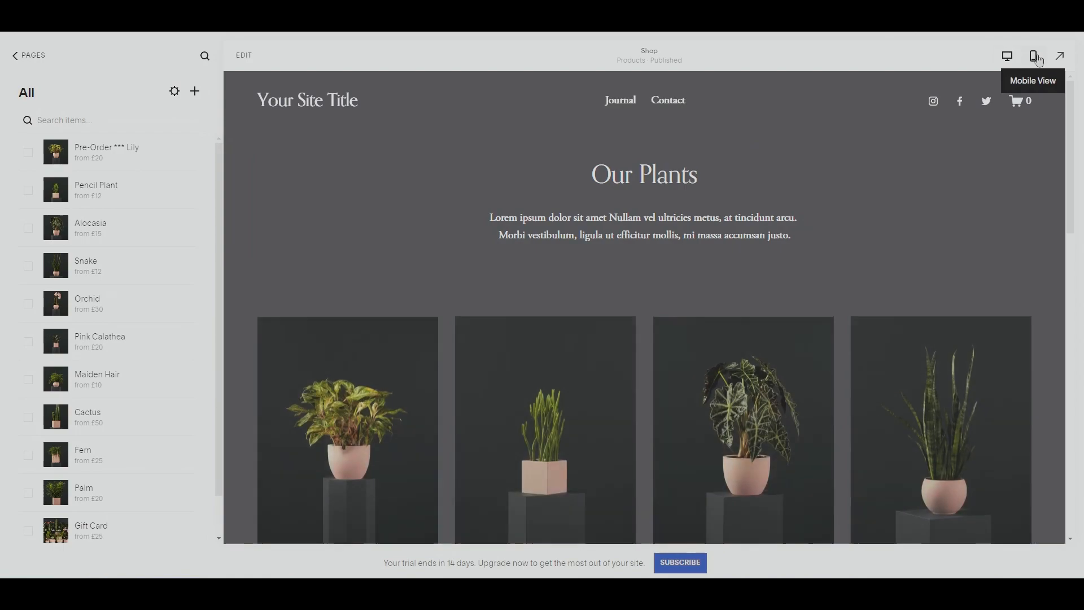
scroll(down, 3)
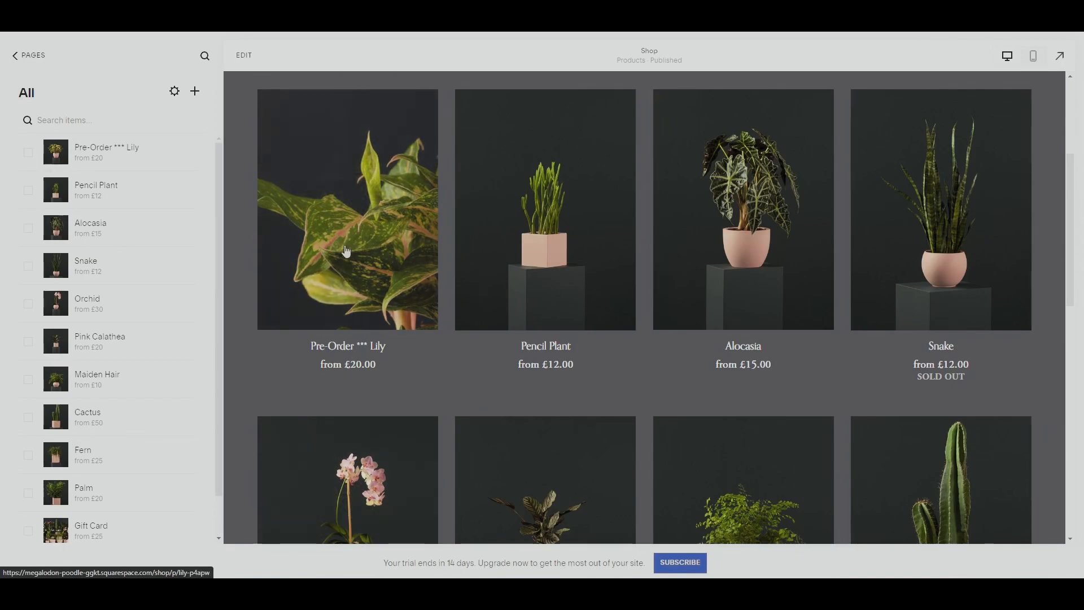
click(348, 210)
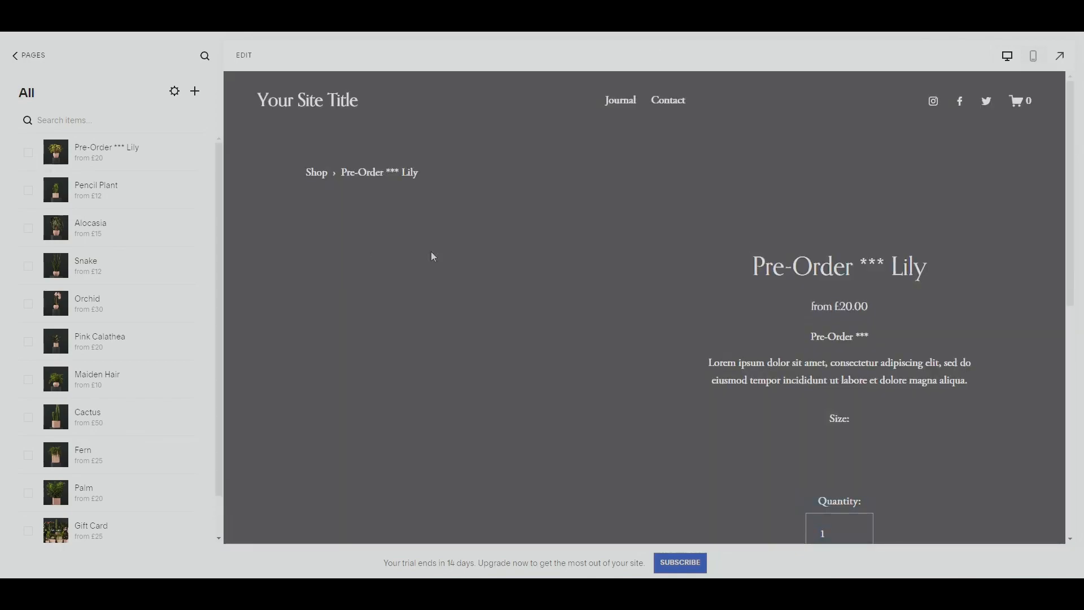